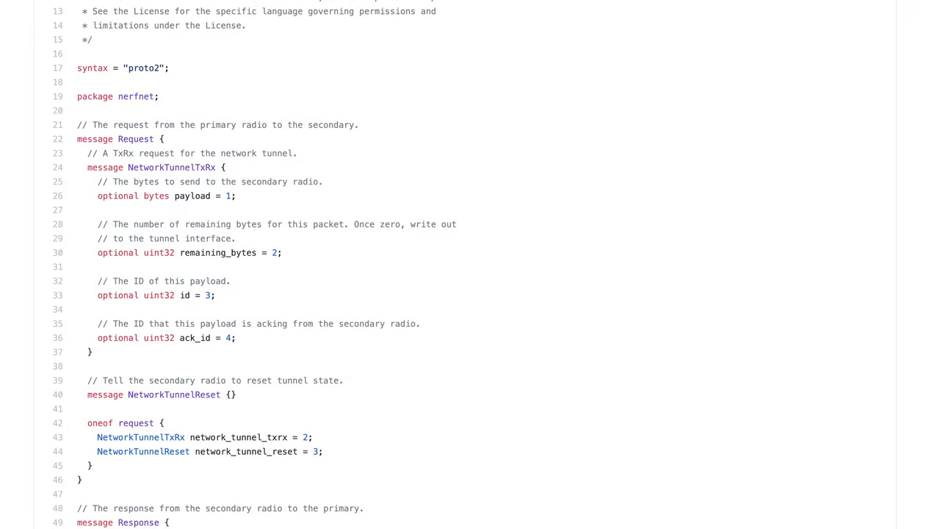
pyautogui.scroll(-3)
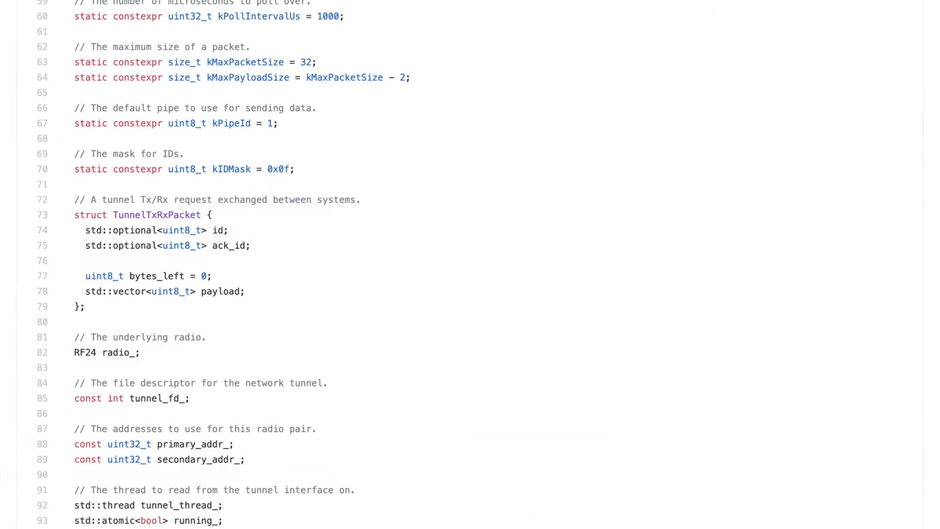
pyautogui.scroll(-3)
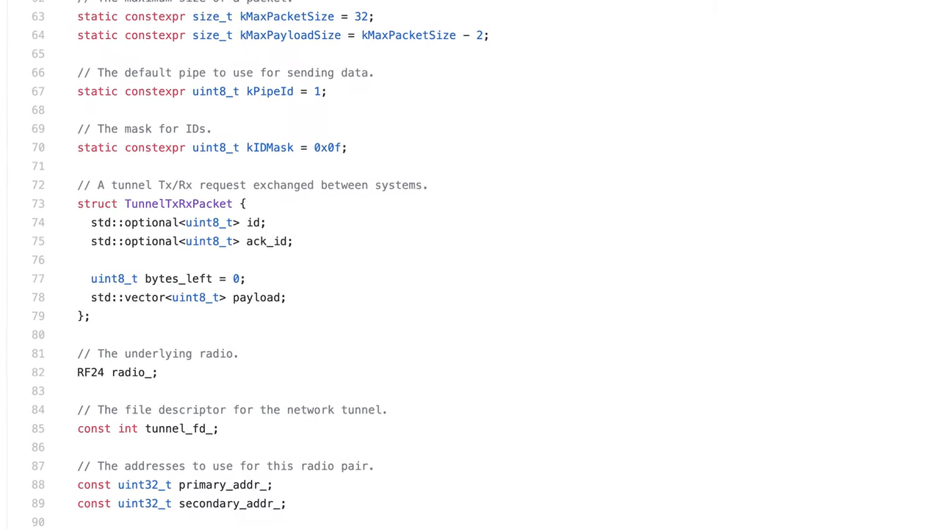
pyautogui.scroll(-3)
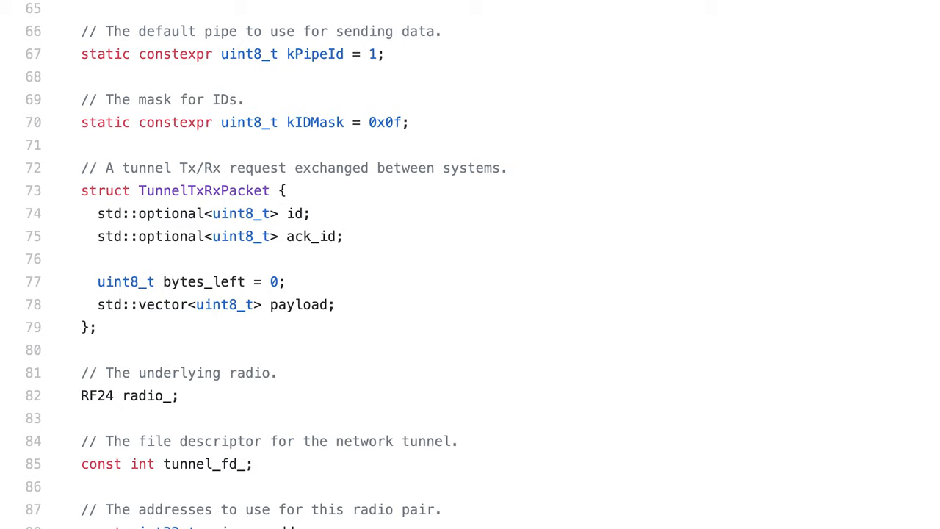
pyautogui.scroll(-3)
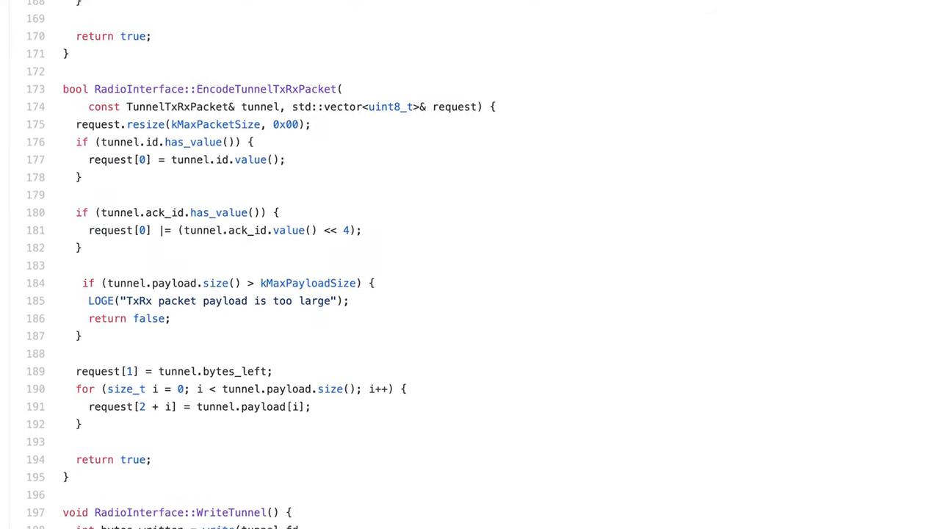
pyautogui.scroll(-3)
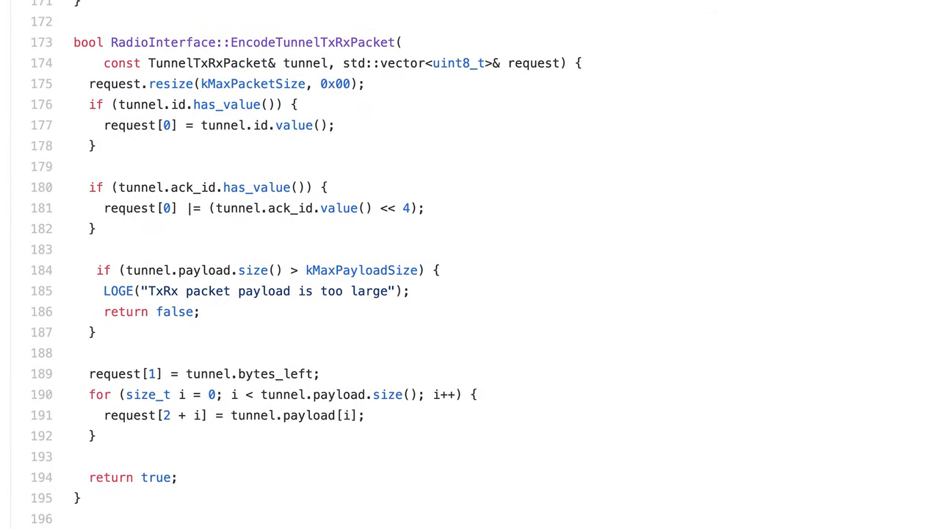